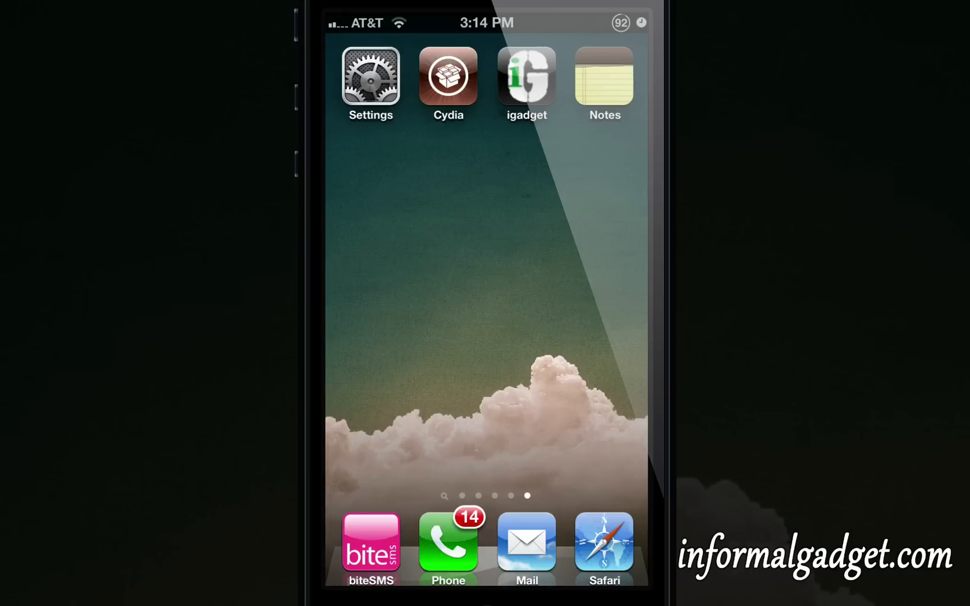
Bring the GBA4iOS GitHub README into view in Safari, down to its INSTALL APP button
click(603, 541)
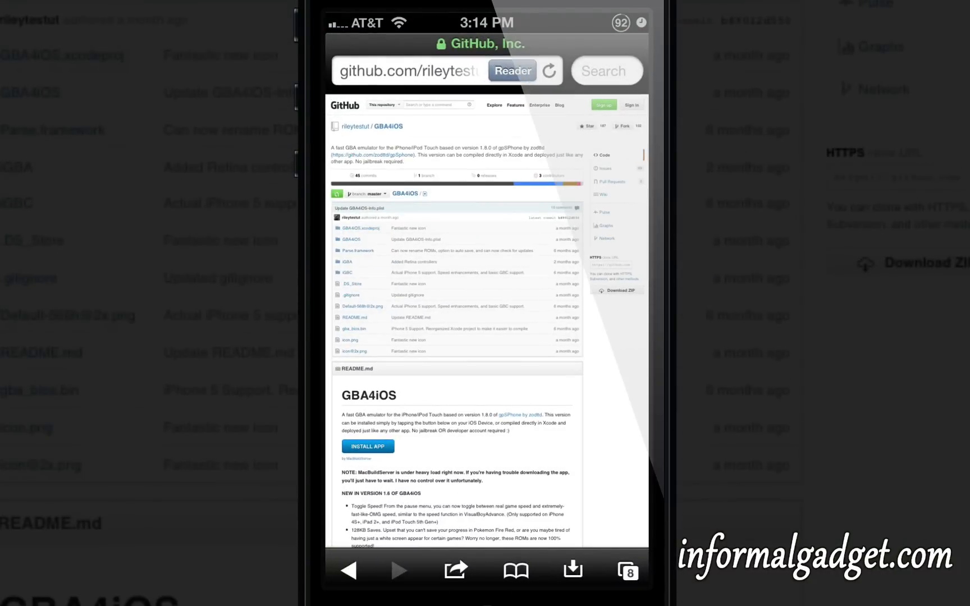
click(409, 71)
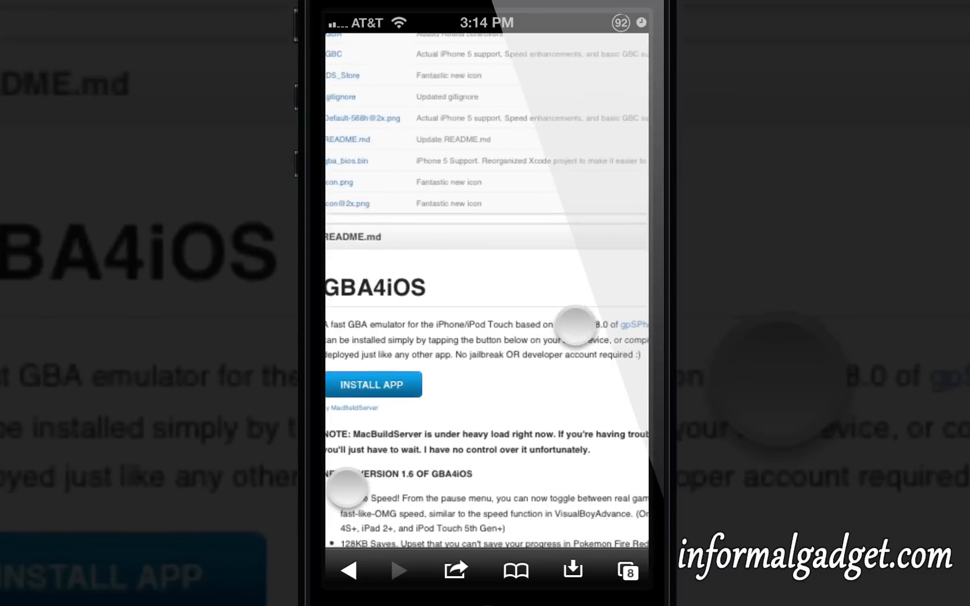
scroll(down, 3)
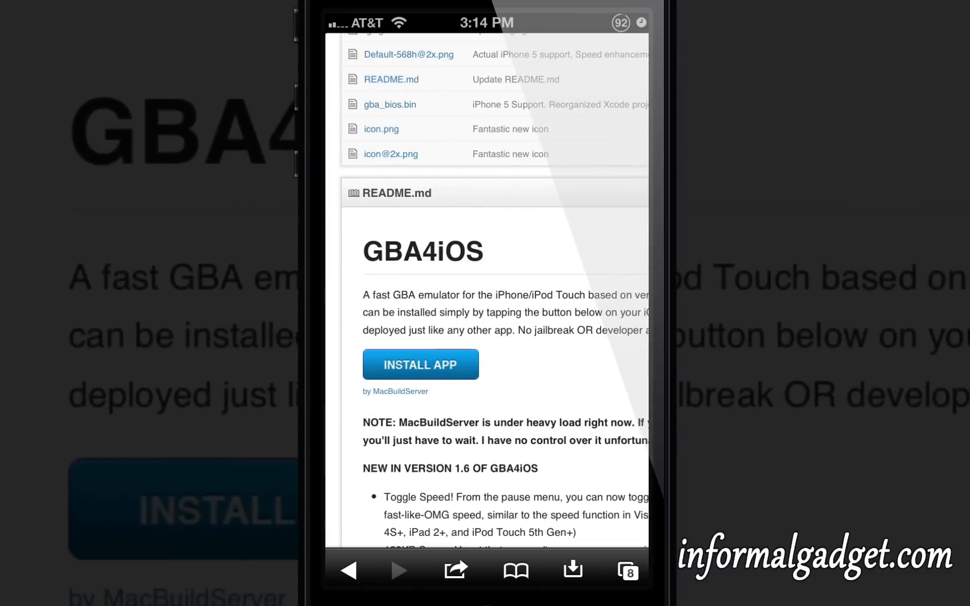
Start the MacBuildServer install, skip custom signing, and reach the 'Install app via OTA' option
click(420, 364)
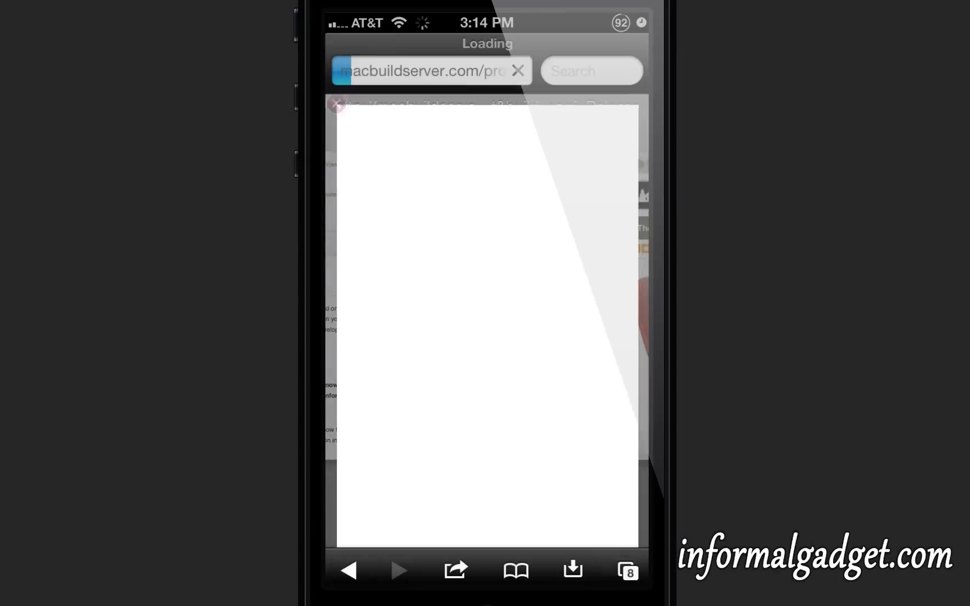
click(426, 71)
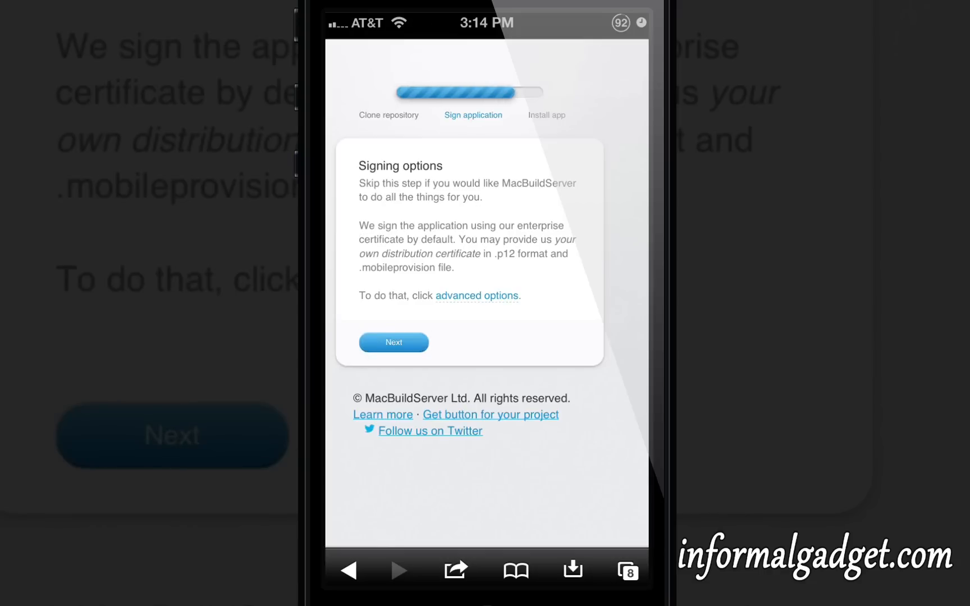
click(393, 343)
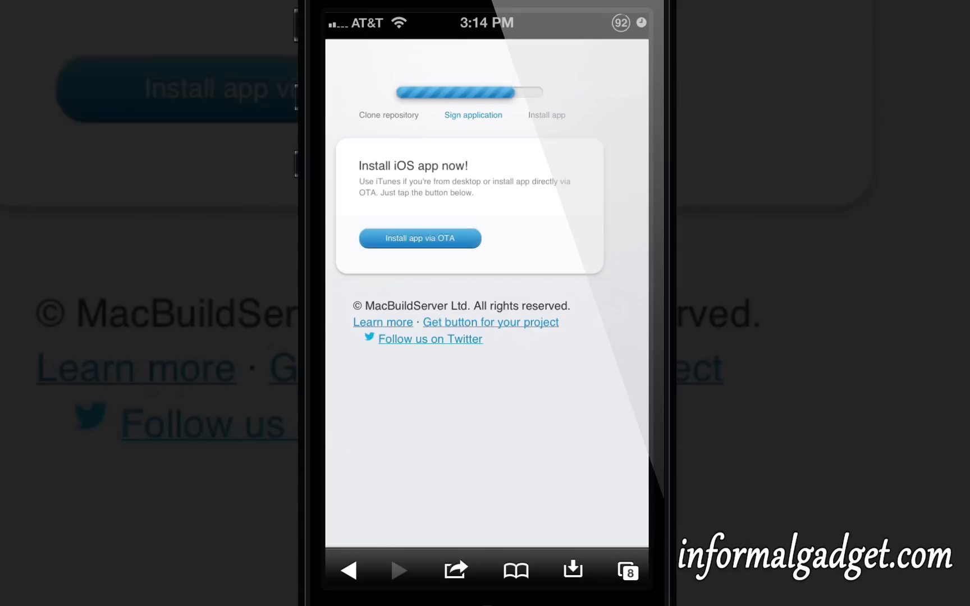
scroll(down, 3)
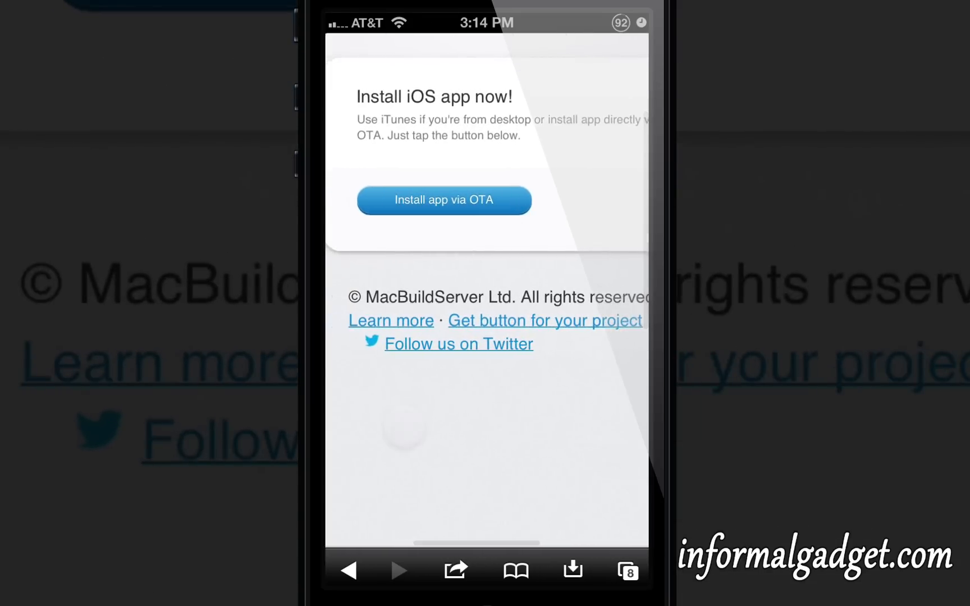
Install GBA4iOS over the air and land on its empty ROMs list with the Safari prompt
click(444, 200)
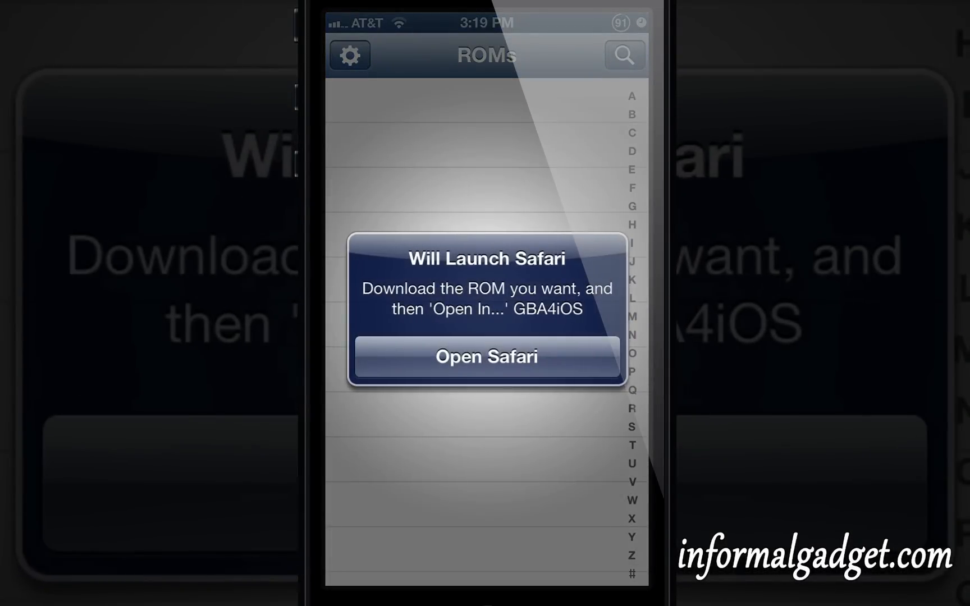
Launch Safari from the alert and browse the Google results for GBA ROM downloads
click(486, 356)
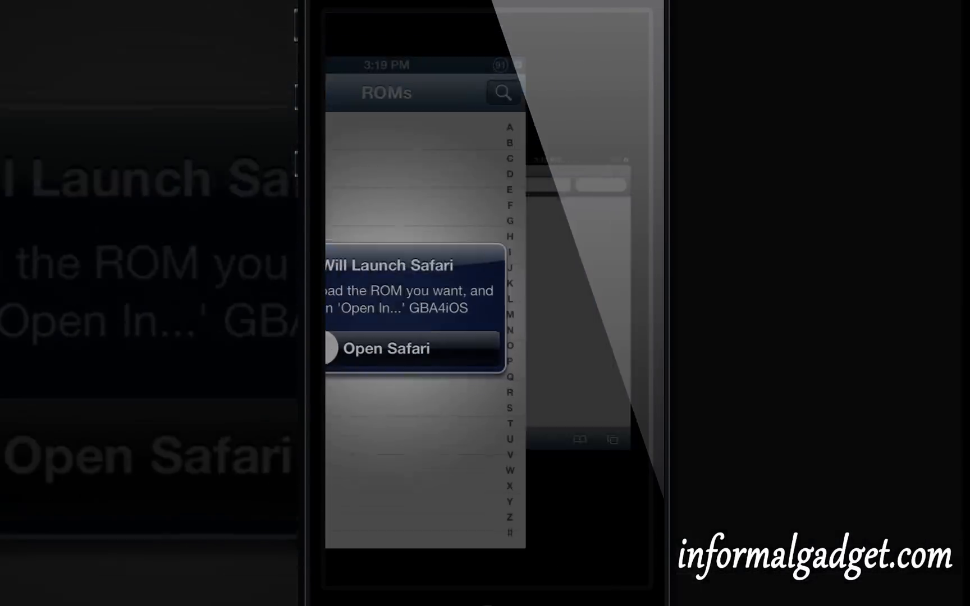
click(386, 348)
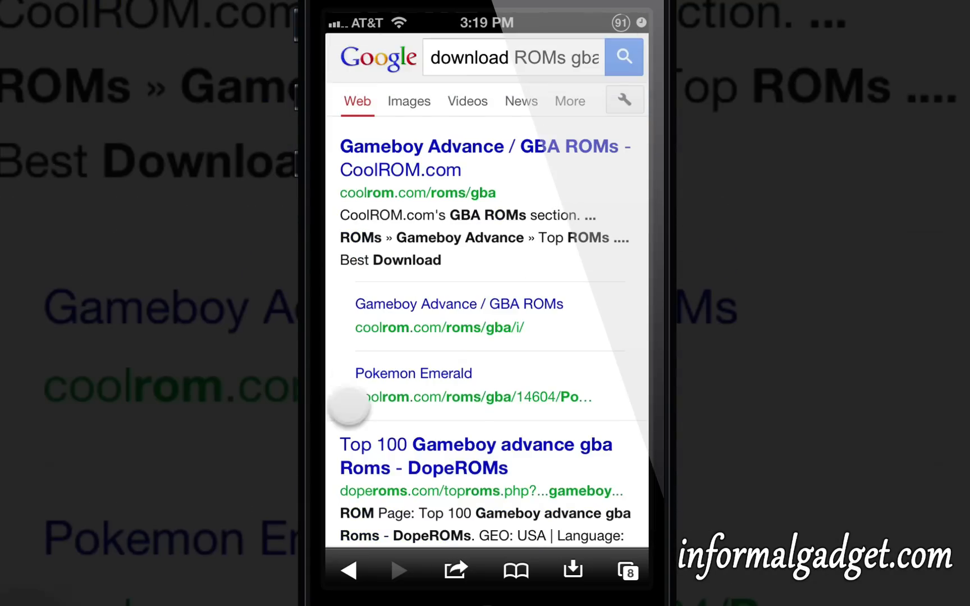
scroll(down, 3)
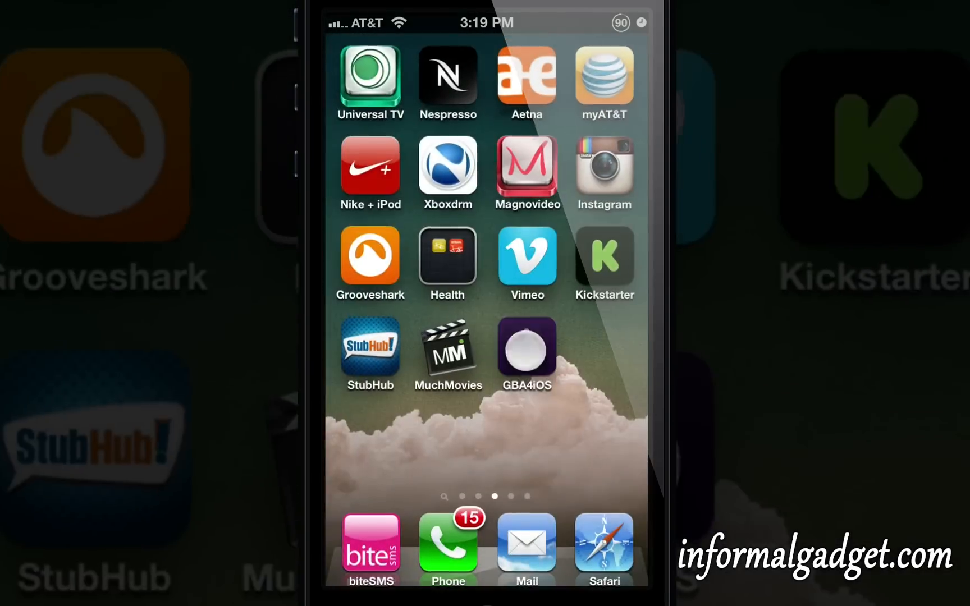
Launch the installed GBA4iOS, briefly close its Settings, then reopen the Settings screen
click(527, 344)
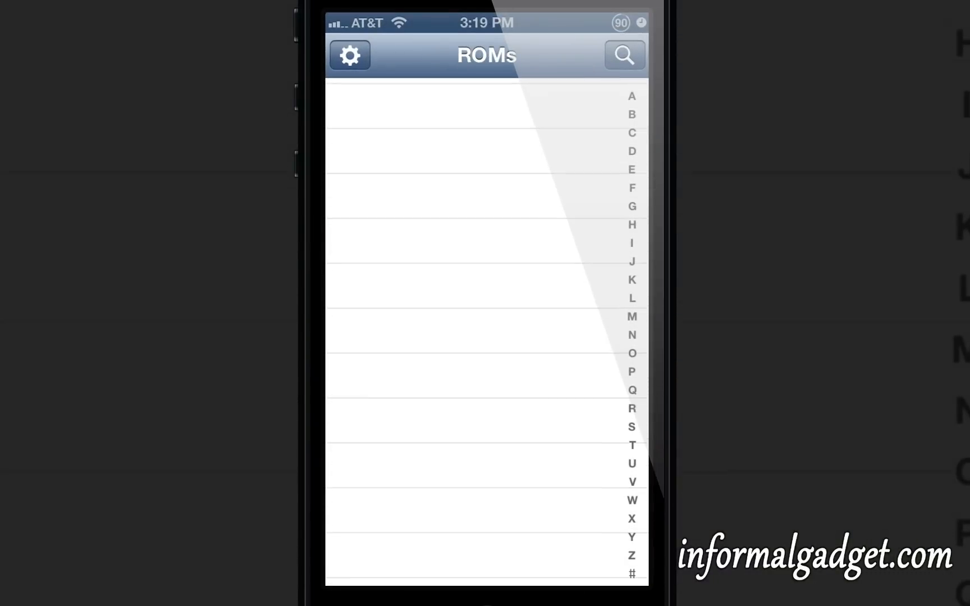
click(350, 55)
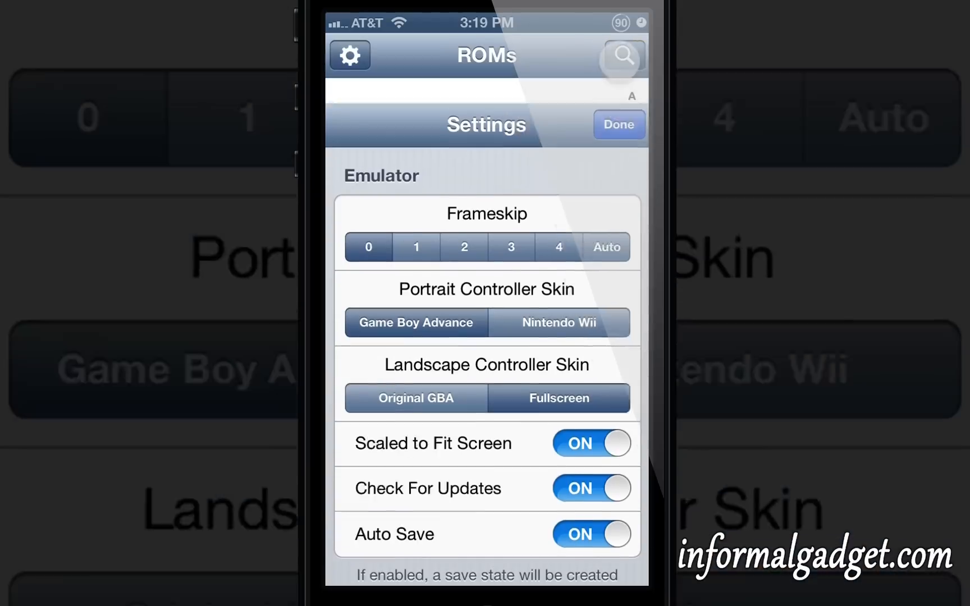
click(618, 125)
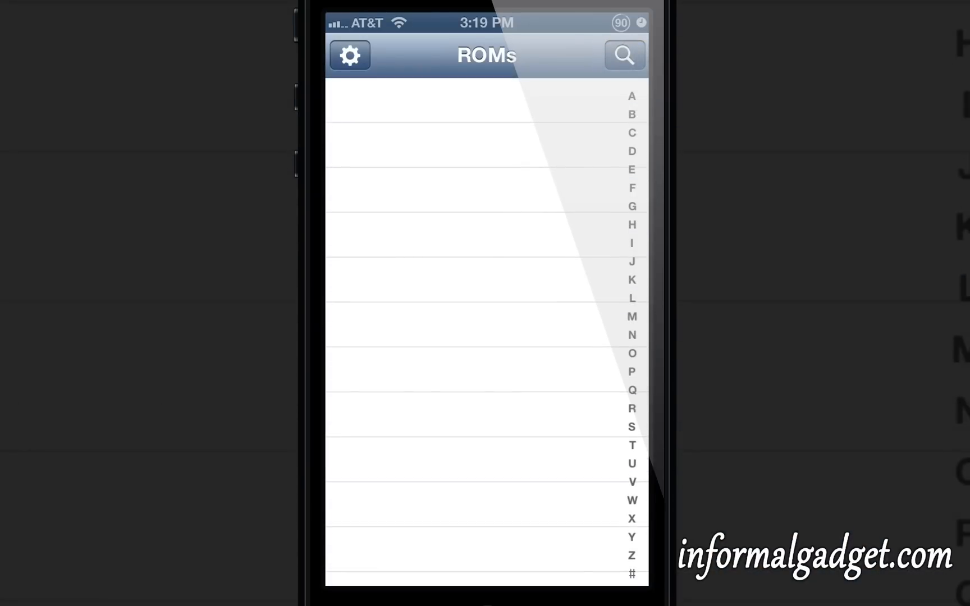
click(418, 202)
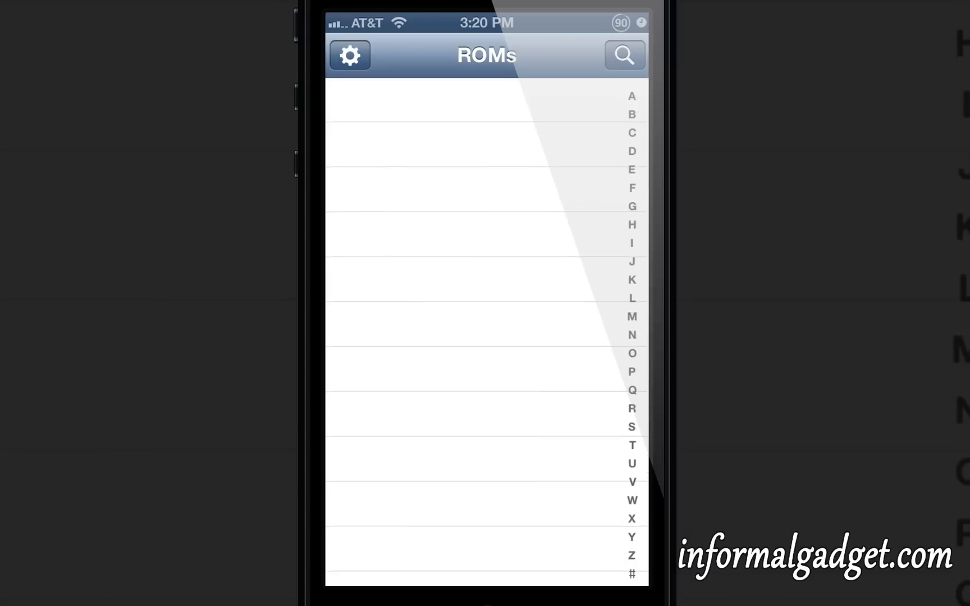
click(445, 239)
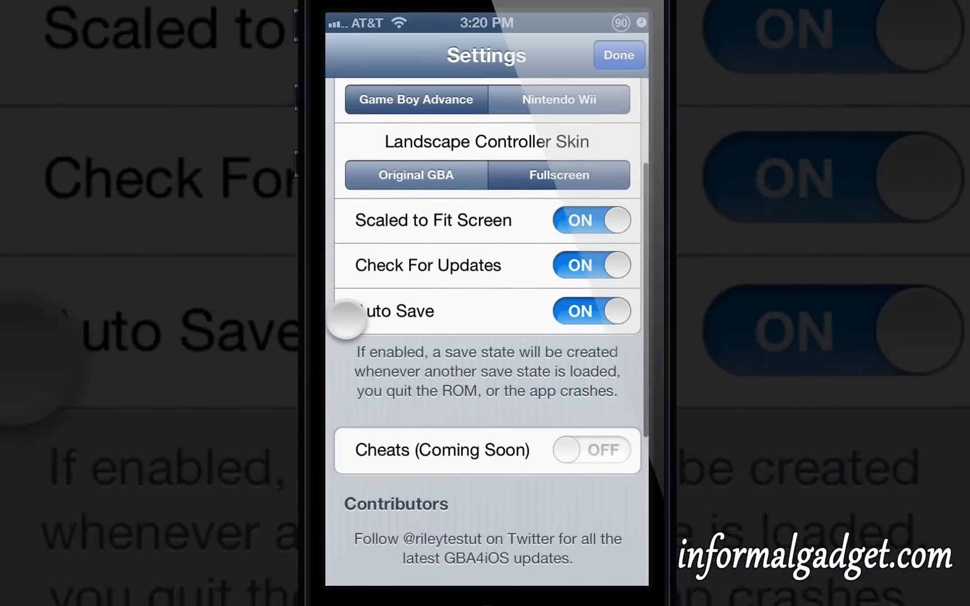
Browse Settings down to the Contributors credits, then return to the empty ROMs list
scroll(down, 3)
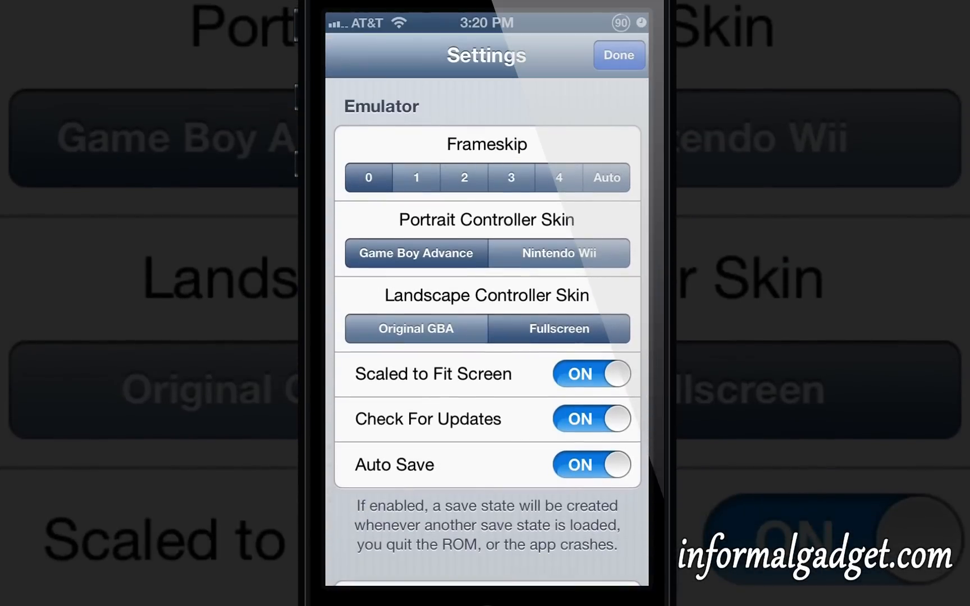
scroll(down, 3)
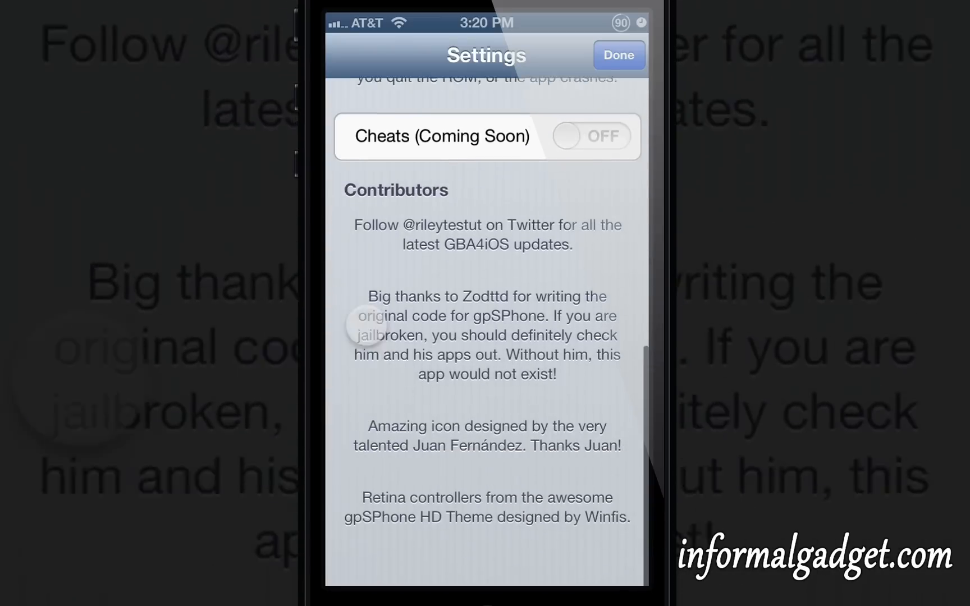
scroll(down, 3)
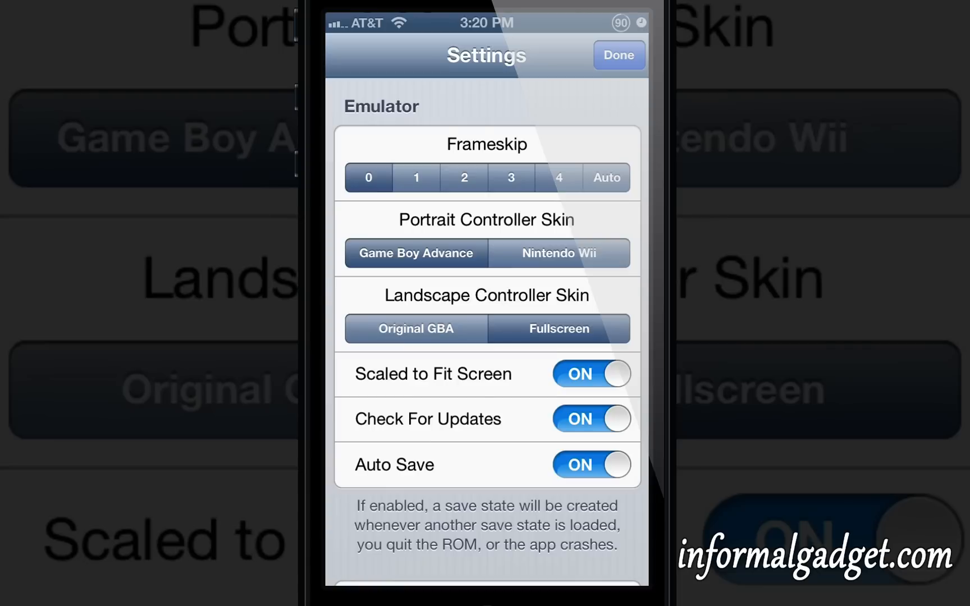
scroll(down, 3)
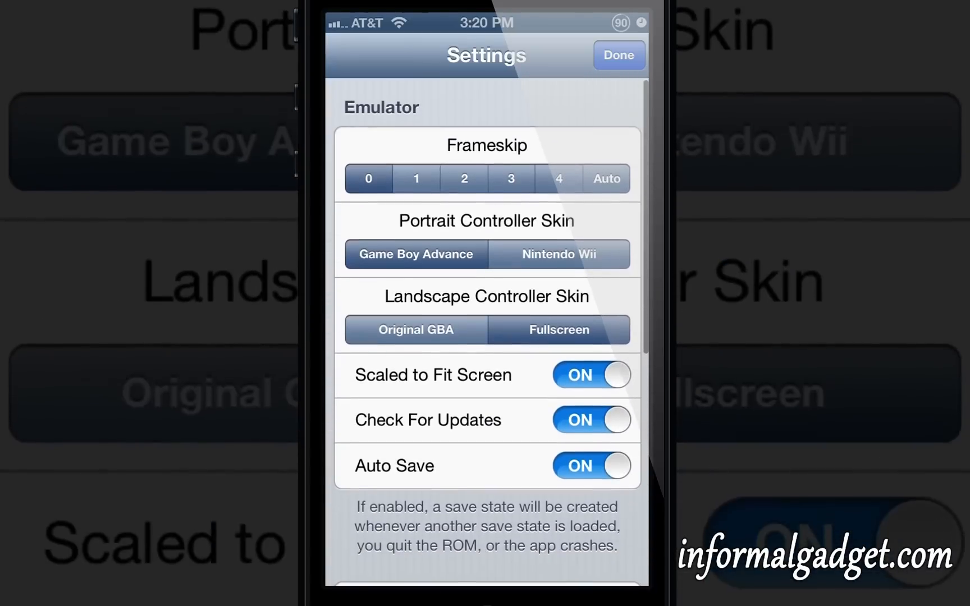
click(617, 55)
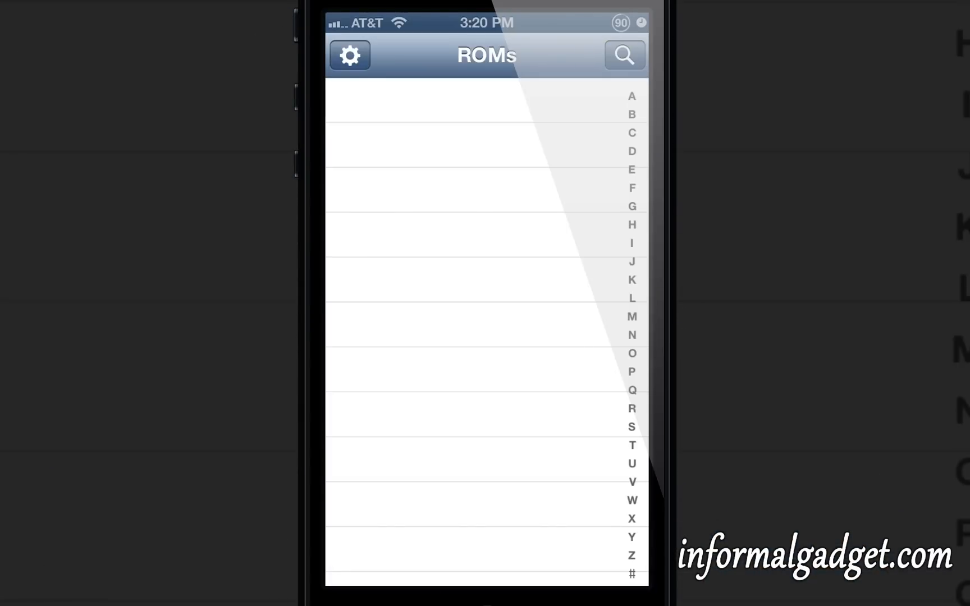